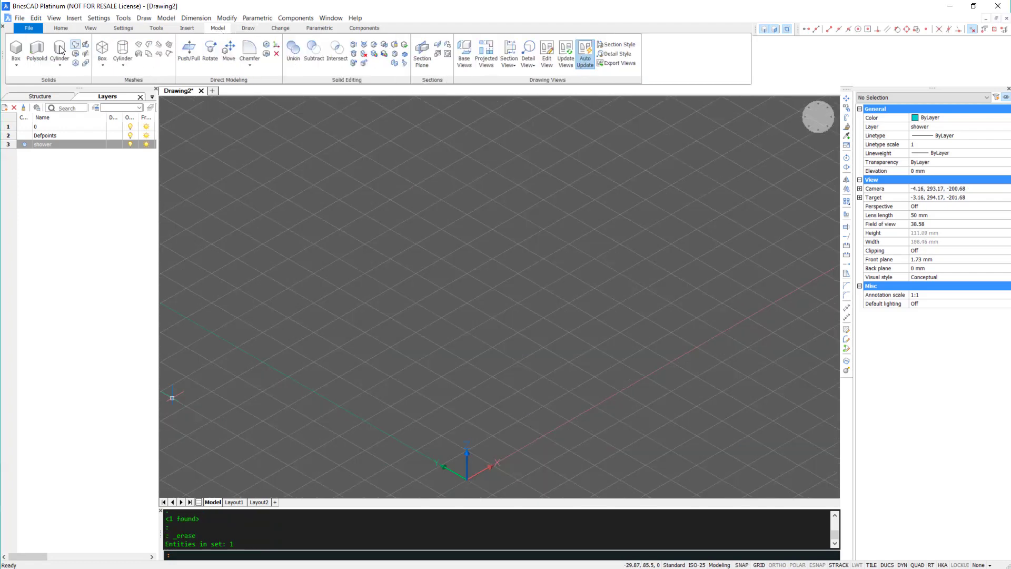
Place the base slab box from its first corner and set its height.
{"action": "left_click", "coordinate": [16, 50]}
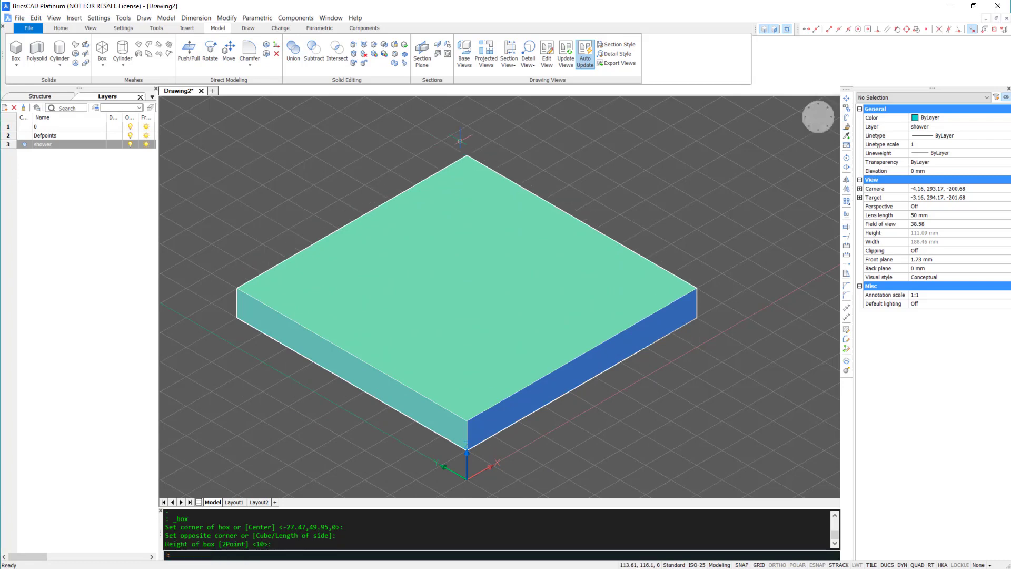
{"action": "left_click", "coordinate": [249, 50]}
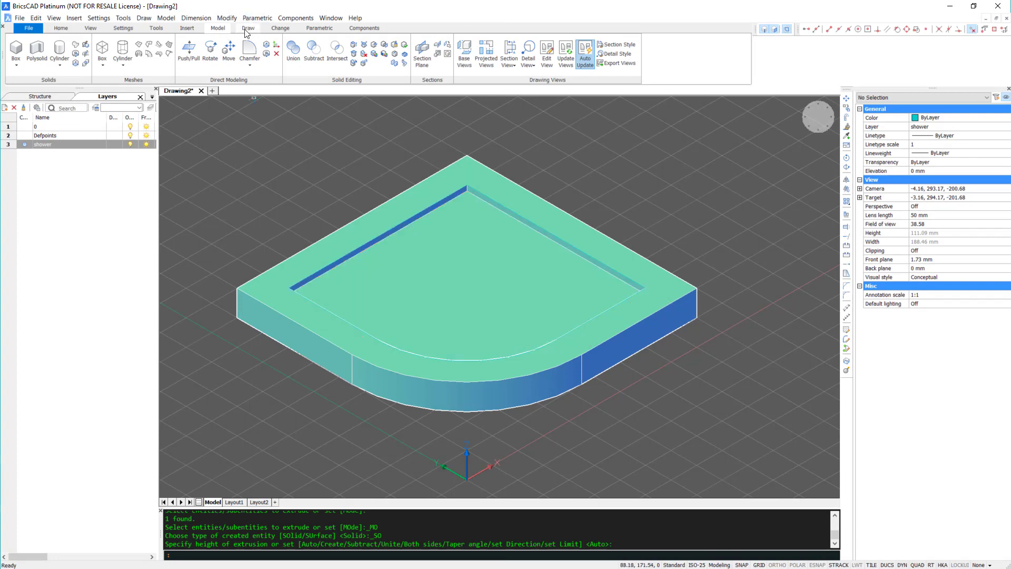
Draw a diagonal guide line from the basin corner endpoint to the curve midpoint.
{"action": "left_click", "coordinate": [247, 28]}
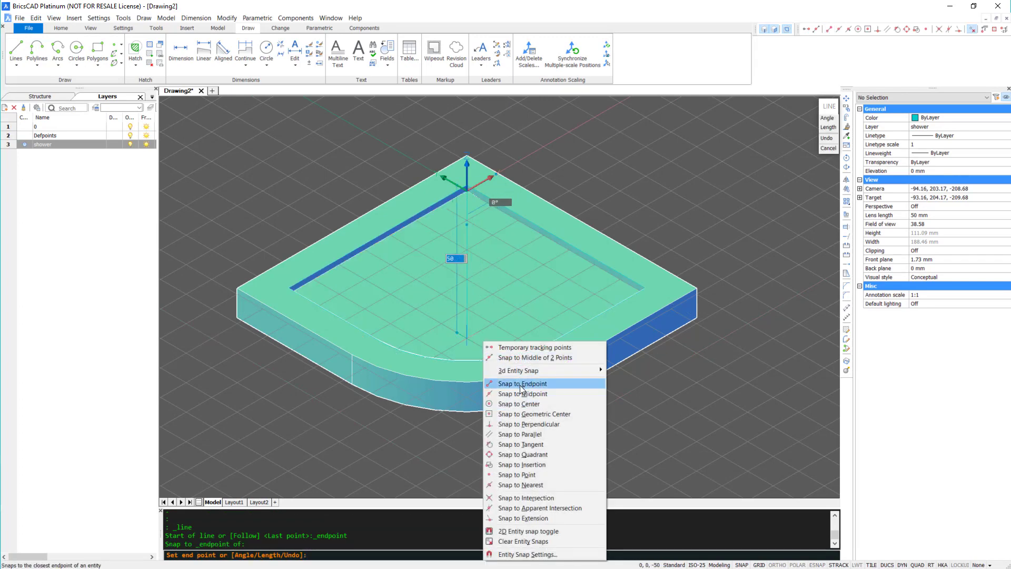
{"action": "left_click", "coordinate": [522, 393]}
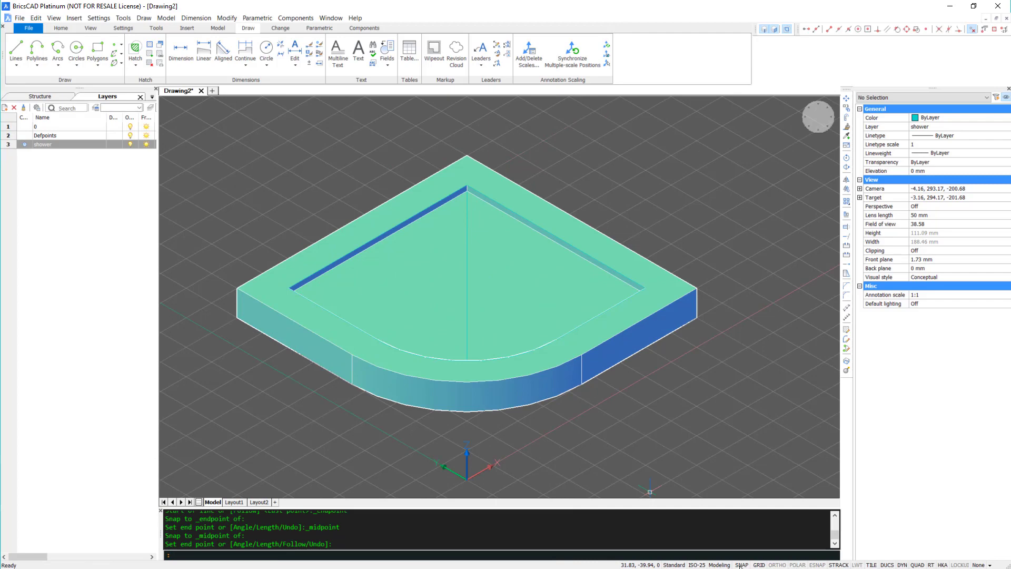
{"action": "left_click", "coordinate": [75, 50]}
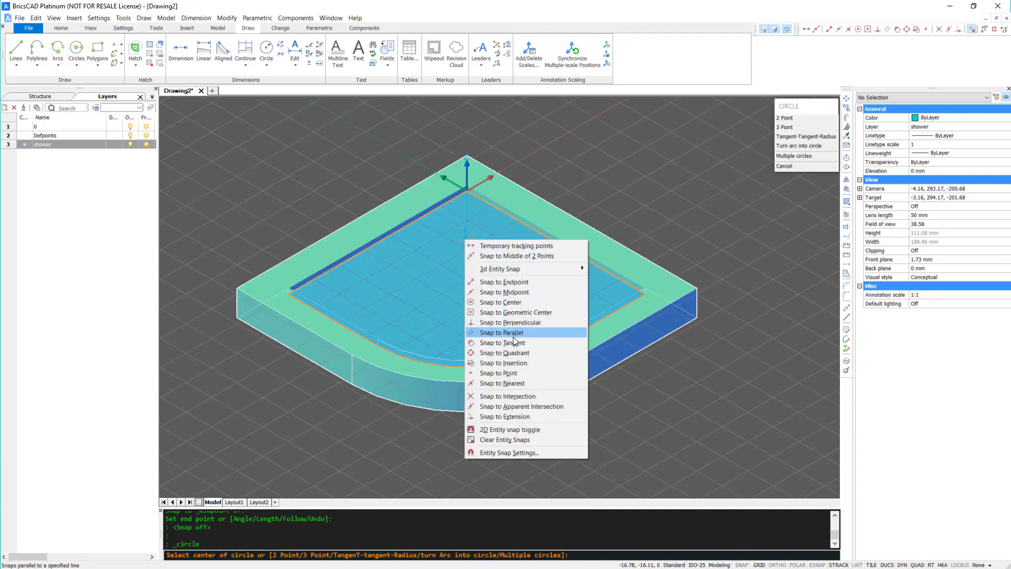
Place the plug hole circle on the basin floor and return to the Model tools.
{"action": "left_click", "coordinate": [501, 383]}
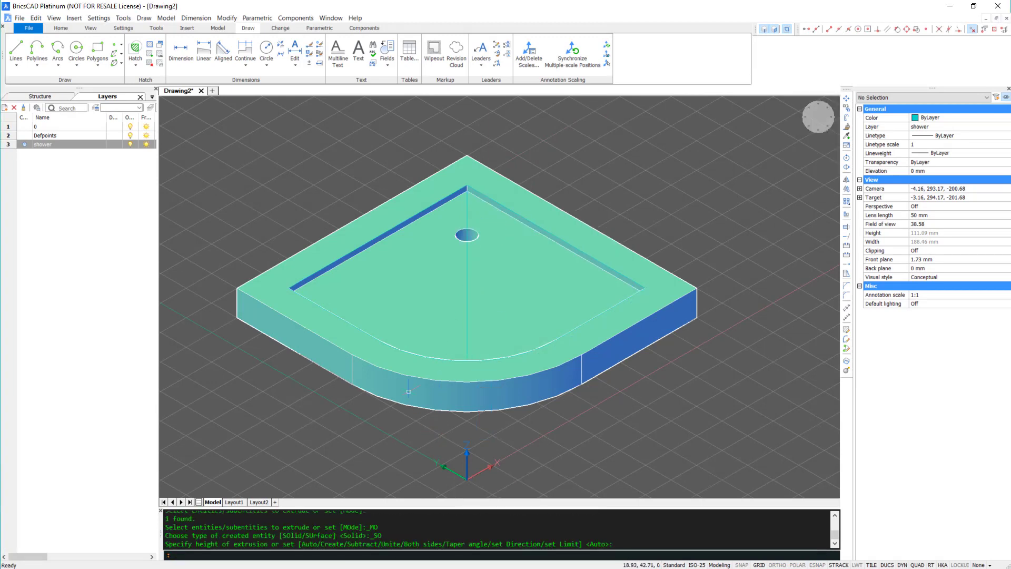
{"action": "left_click", "coordinate": [218, 27]}
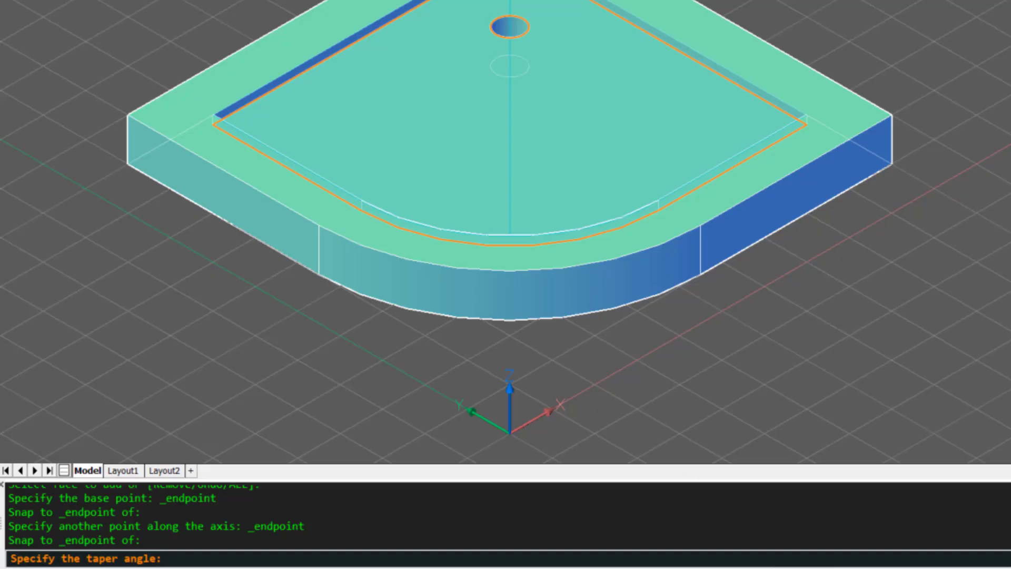
Taper the basin's inner faces with a 1-degree angle.
{"action": "type", "text": "1"}
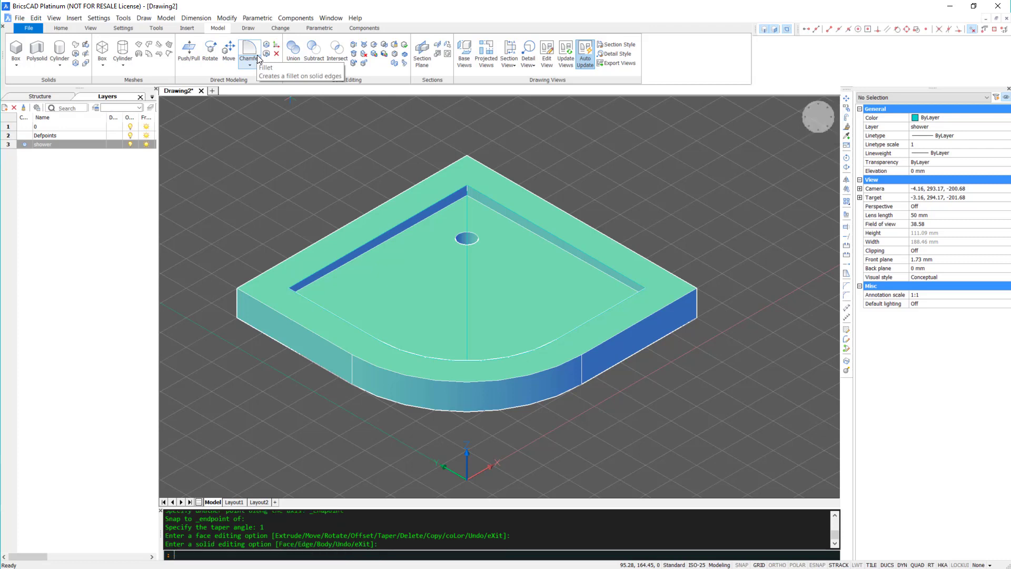
{"action": "mouse_move", "coordinate": [249, 50]}
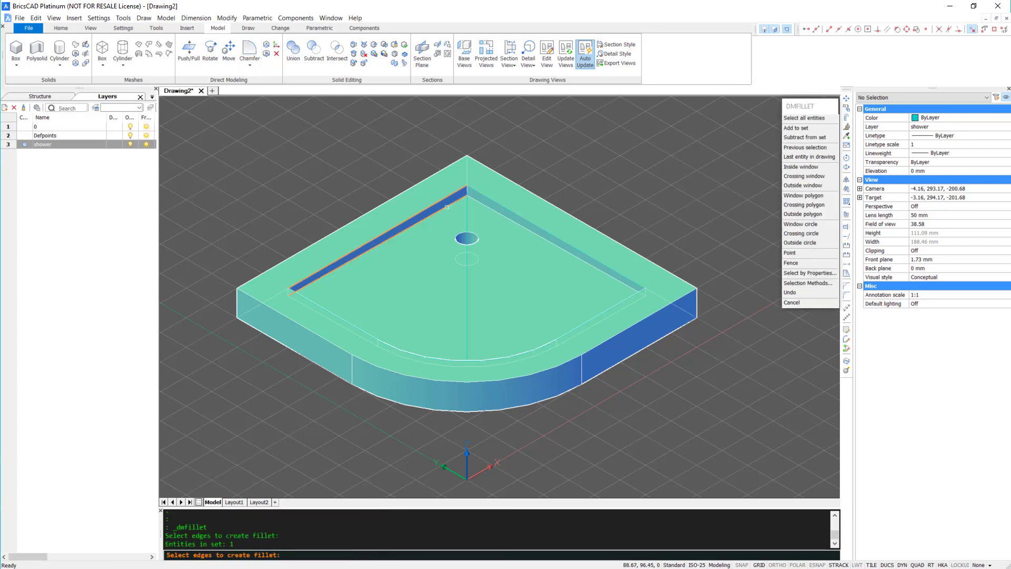
Fillet the basin rim's inner edges, accepting the default radius.
{"action": "left_click", "coordinate": [555, 239]}
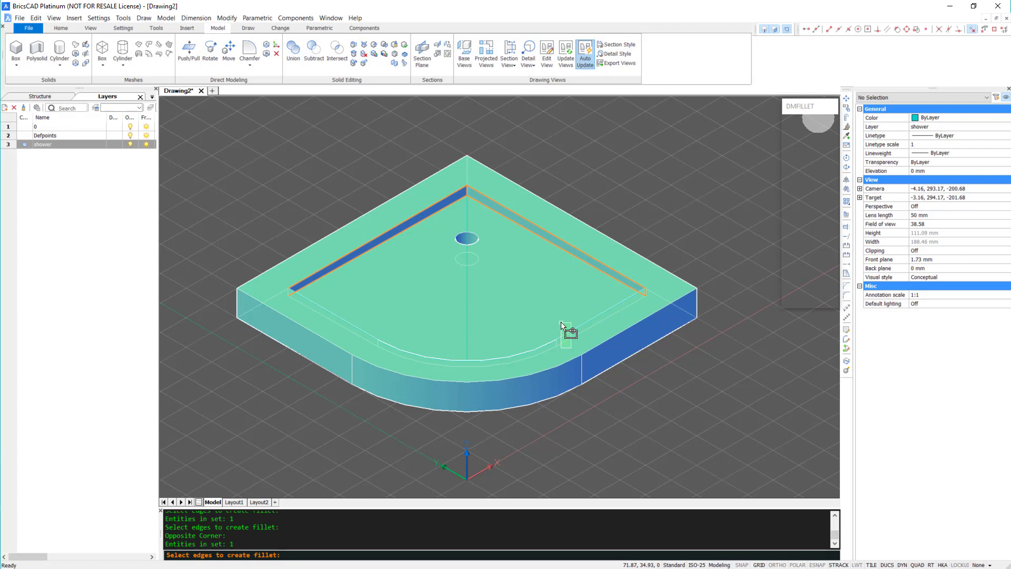
{"action": "right_click", "coordinate": [568, 329]}
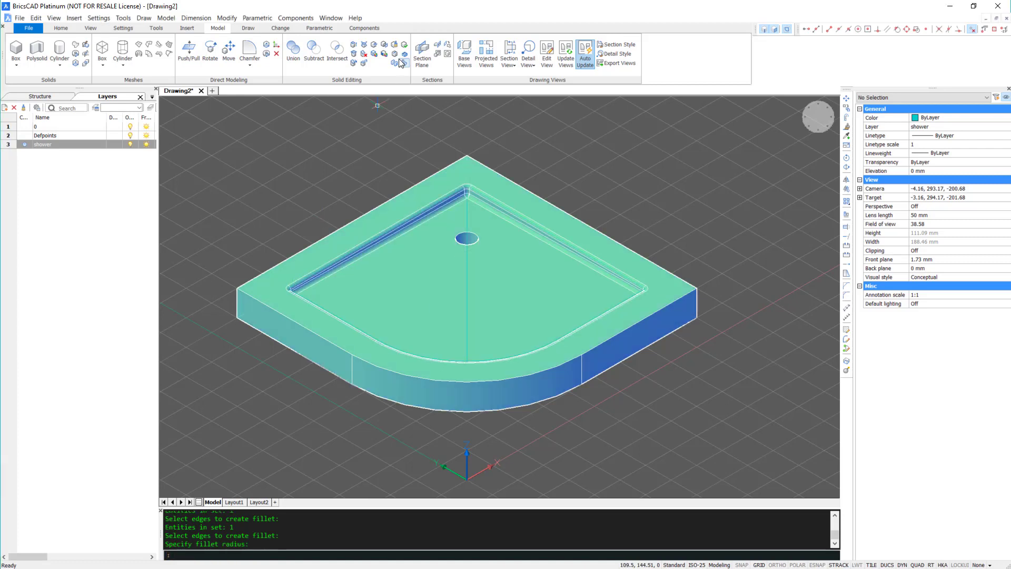
{"action": "right_click", "coordinate": [403, 62]}
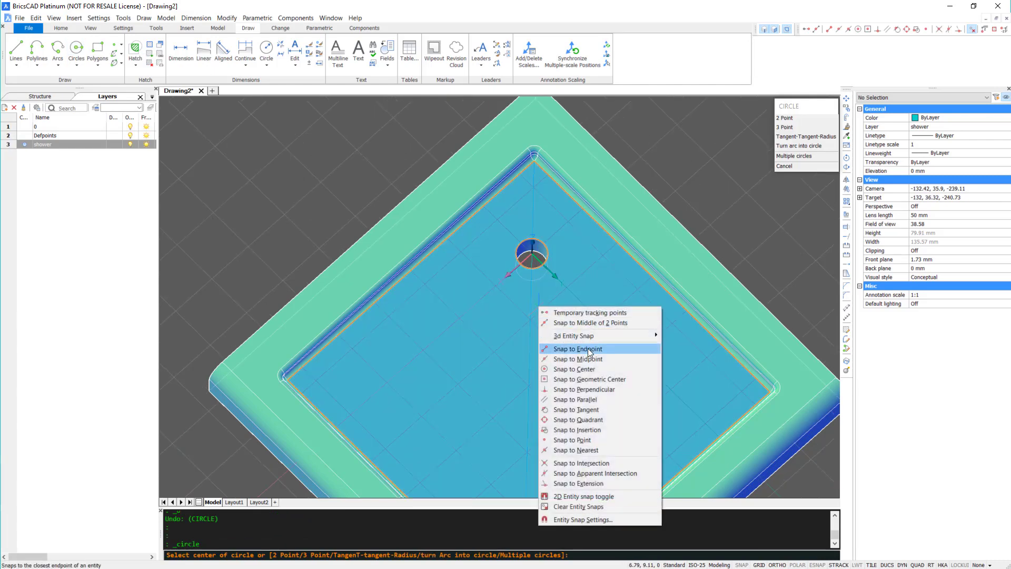
Centre the helper circle on the plug hole for the floor guide line.
{"action": "left_click", "coordinate": [579, 349]}
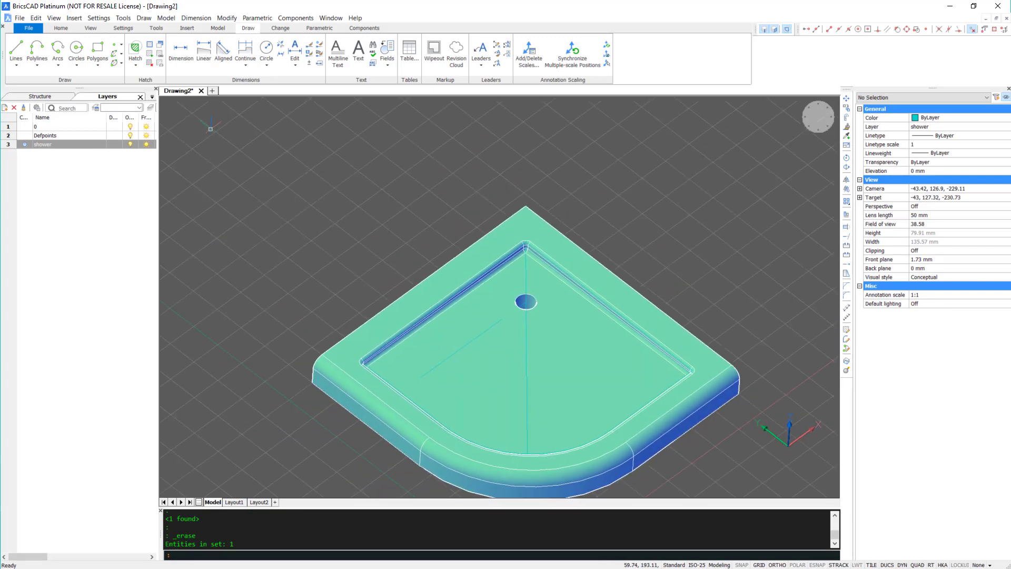
Create a thin cylinder rod and drop it onto the guide line endpoint on the basin floor.
{"action": "left_click", "coordinate": [218, 27]}
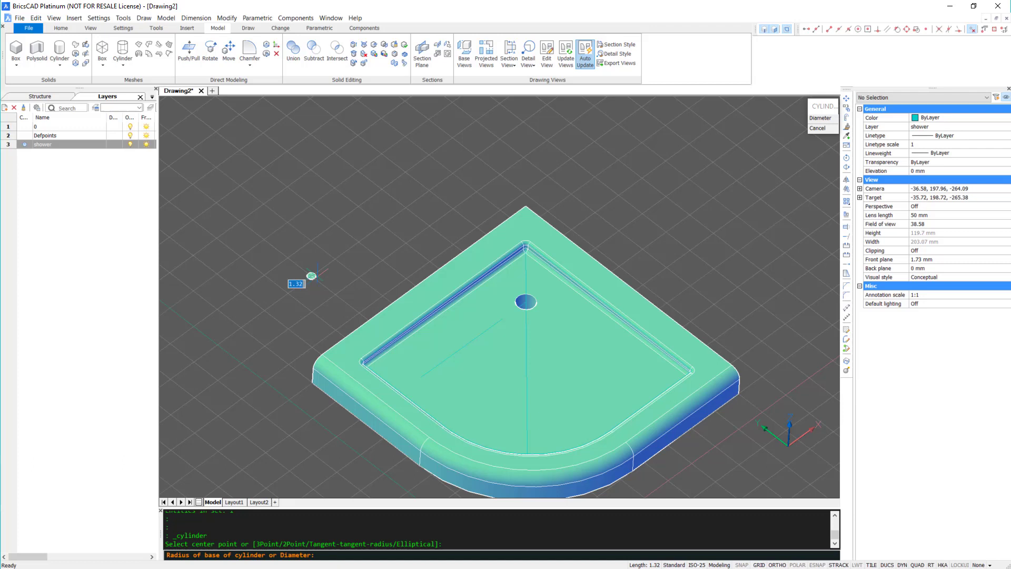
{"action": "left_click", "coordinate": [312, 276]}
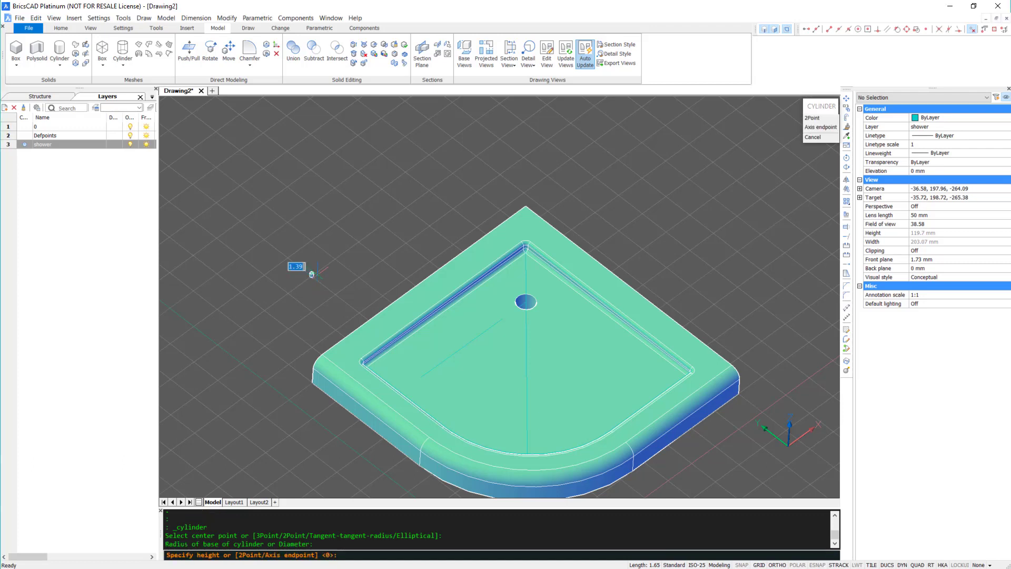
{"action": "mouse_move", "coordinate": [321, 142]}
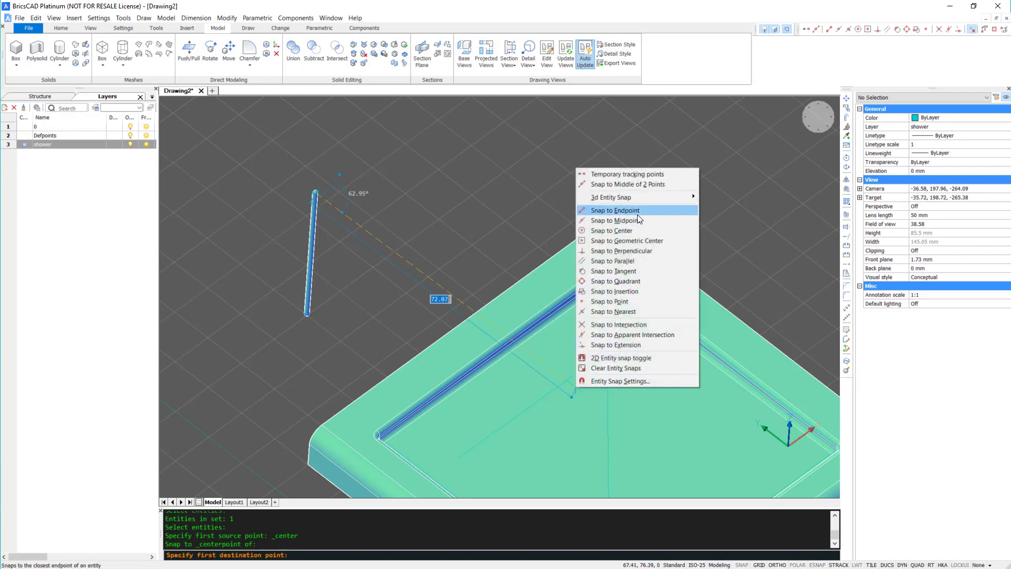
{"action": "left_click", "coordinate": [614, 209]}
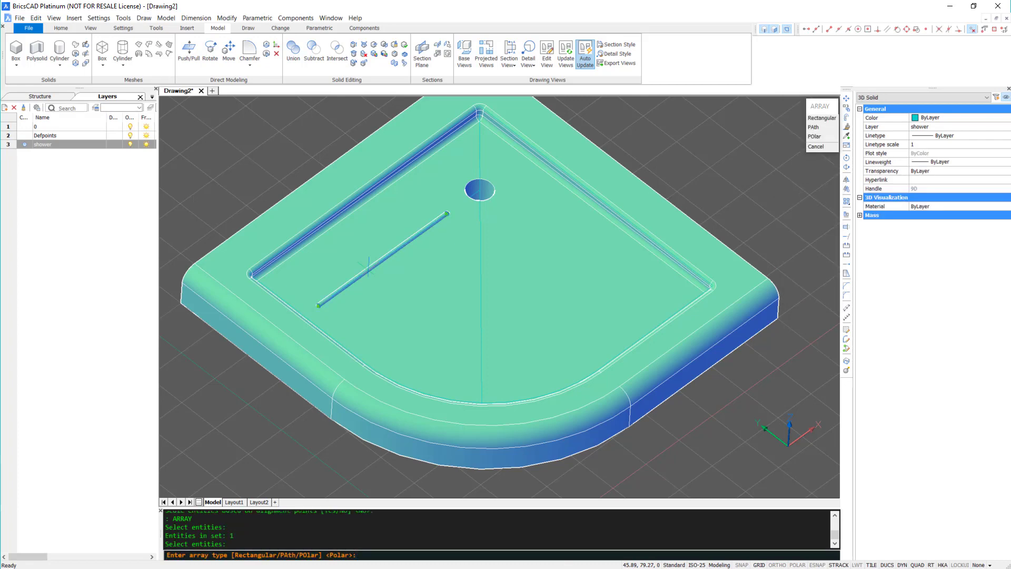
Polar-array the rod into 5 grooves fanned across 90 degrees around the plug hole.
{"action": "type", "text": "pol"}
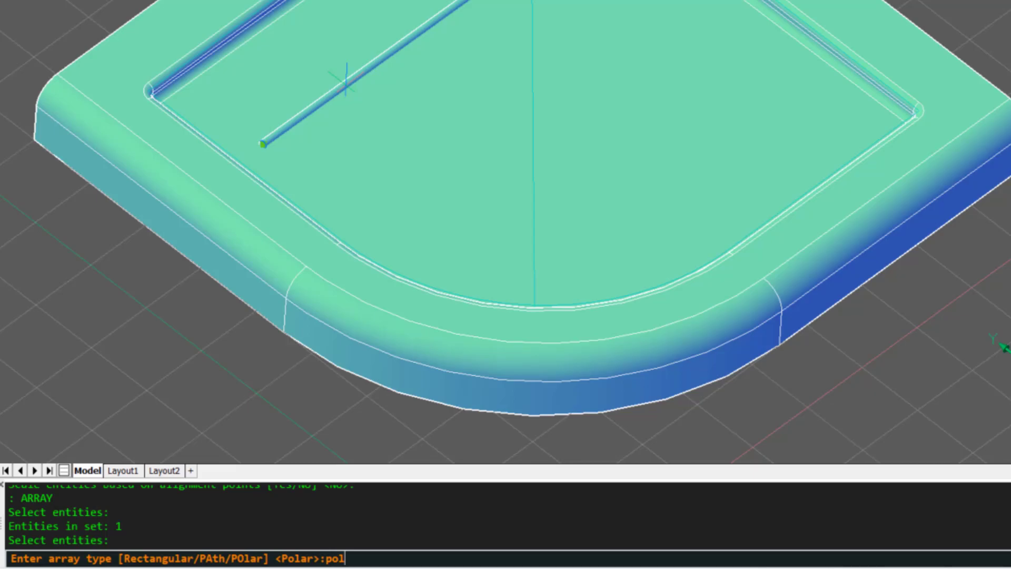
{"action": "key", "text": "enter"}
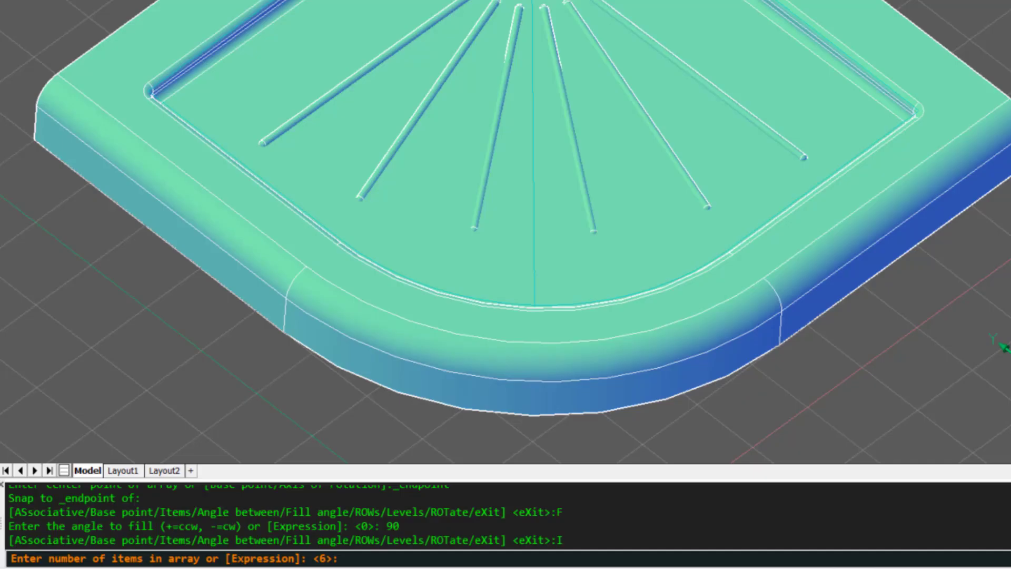
{"action": "type", "text": "5"}
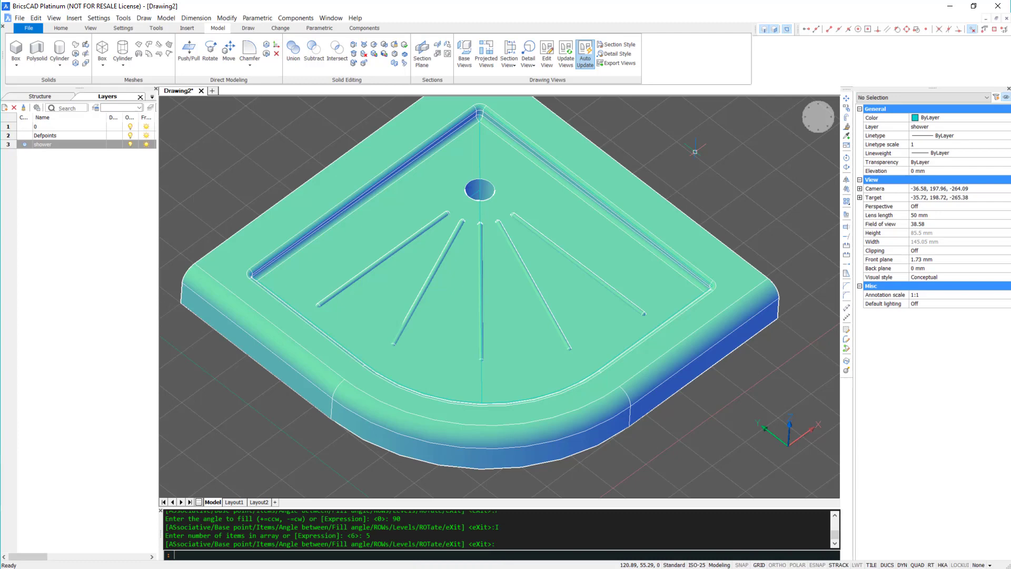
{"action": "mouse_move", "coordinate": [694, 151]}
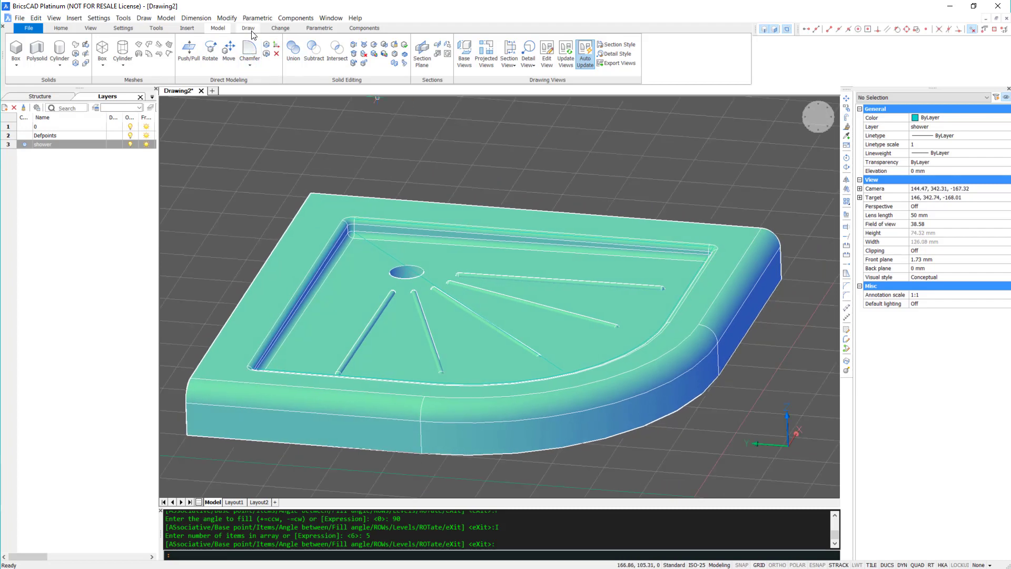
{"action": "left_click", "coordinate": [247, 28]}
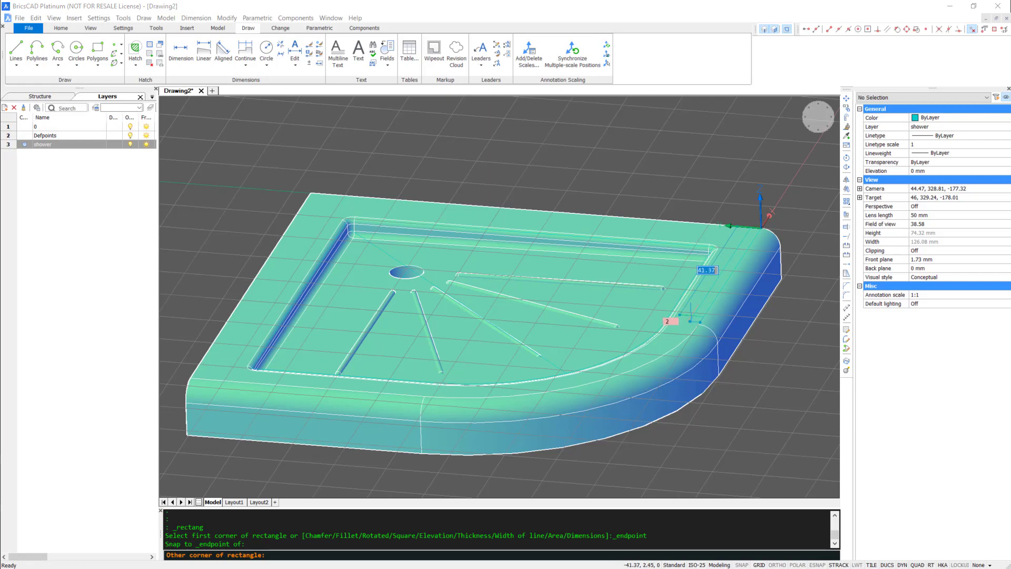
Snap the rectangle's corner to an endpoint on the tray's back edge.
{"action": "right_click", "coordinate": [677, 329]}
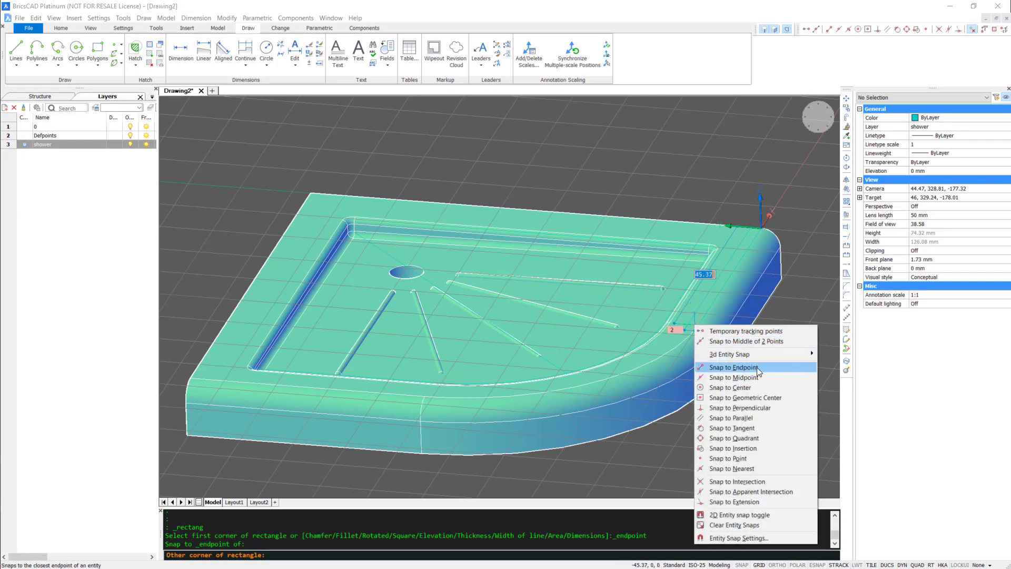
{"action": "left_click", "coordinate": [733, 367]}
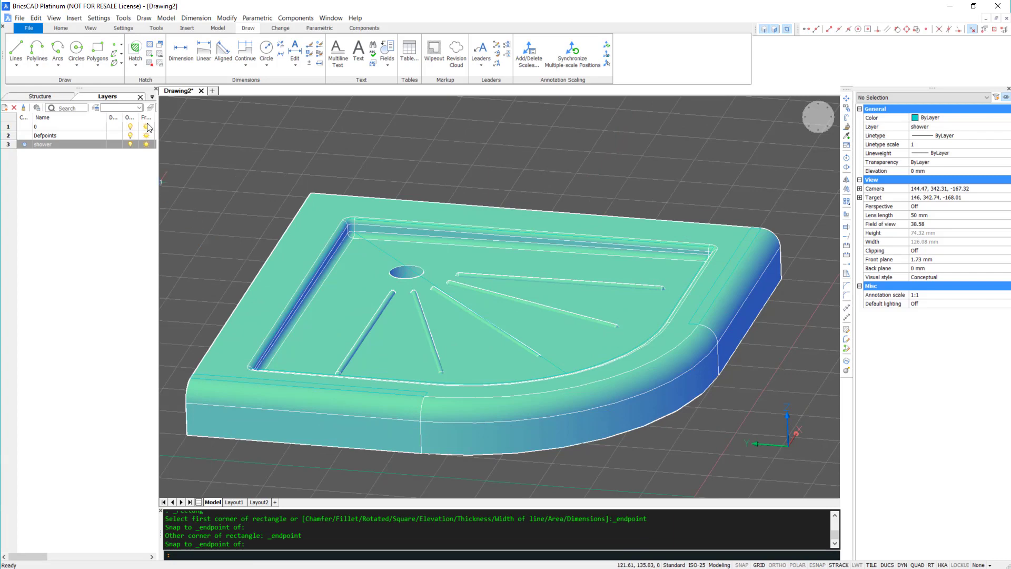
Create the first wall box anchored at a tray edge endpoint.
{"action": "left_click", "coordinate": [218, 28]}
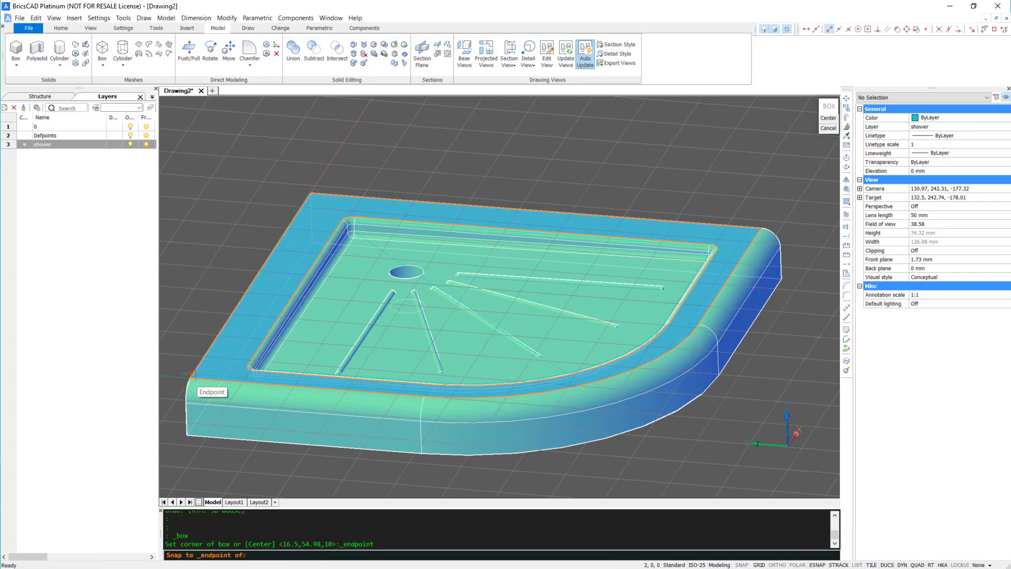
{"action": "left_click", "coordinate": [191, 379]}
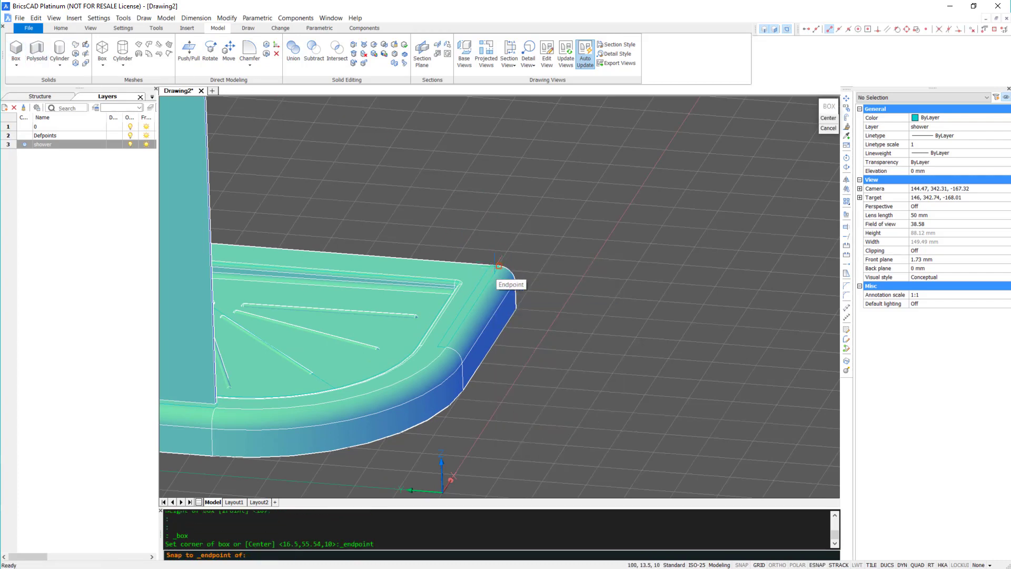
Create the second wall box from the tray corner to the opposite edge endpoint.
{"action": "left_click", "coordinate": [498, 265]}
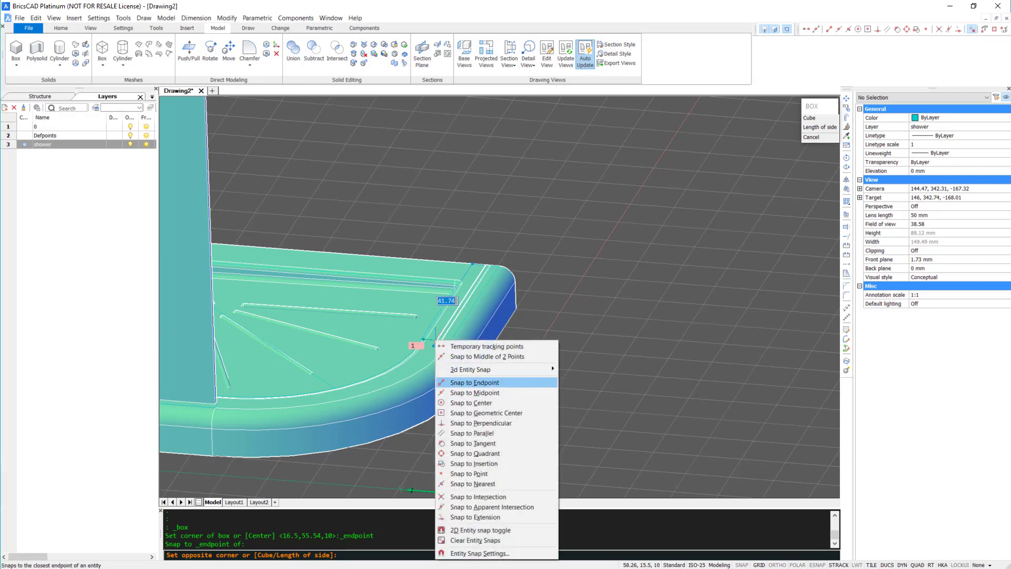
{"action": "left_click", "coordinate": [474, 381]}
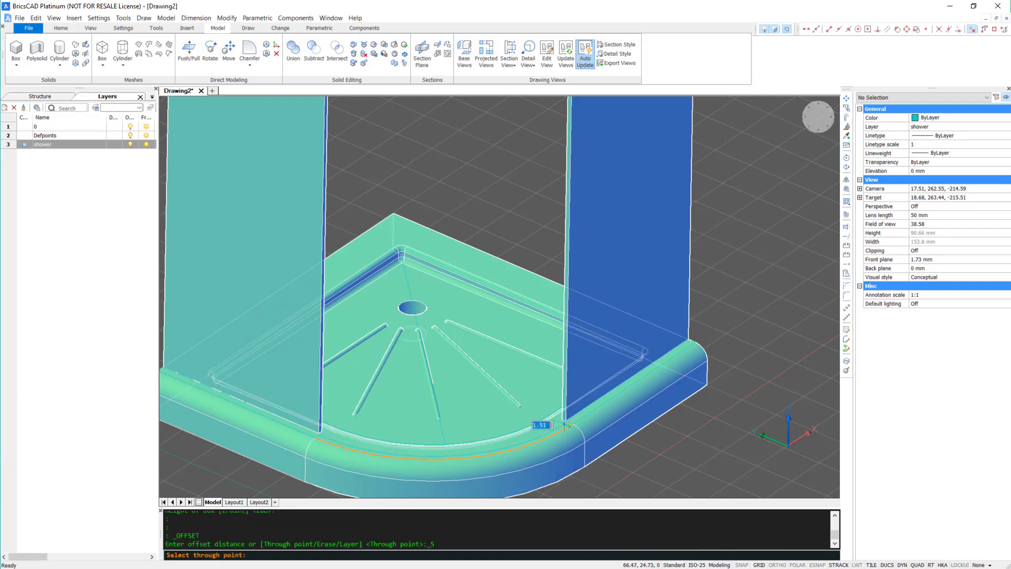
{"action": "mouse_move", "coordinate": [573, 422]}
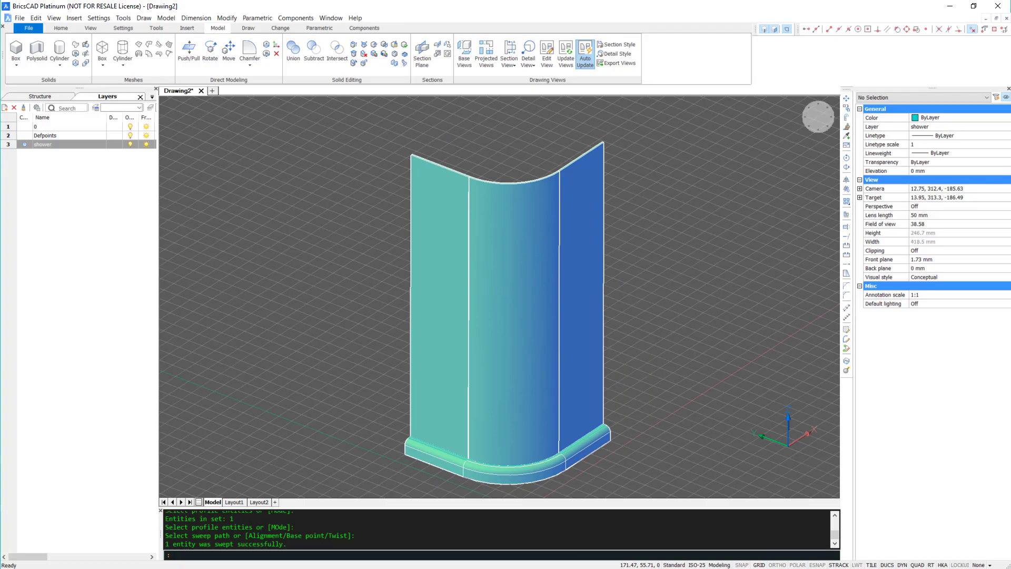
Start SLICE to trim the swept curved door panel.
{"action": "type", "text": "SLICE"}
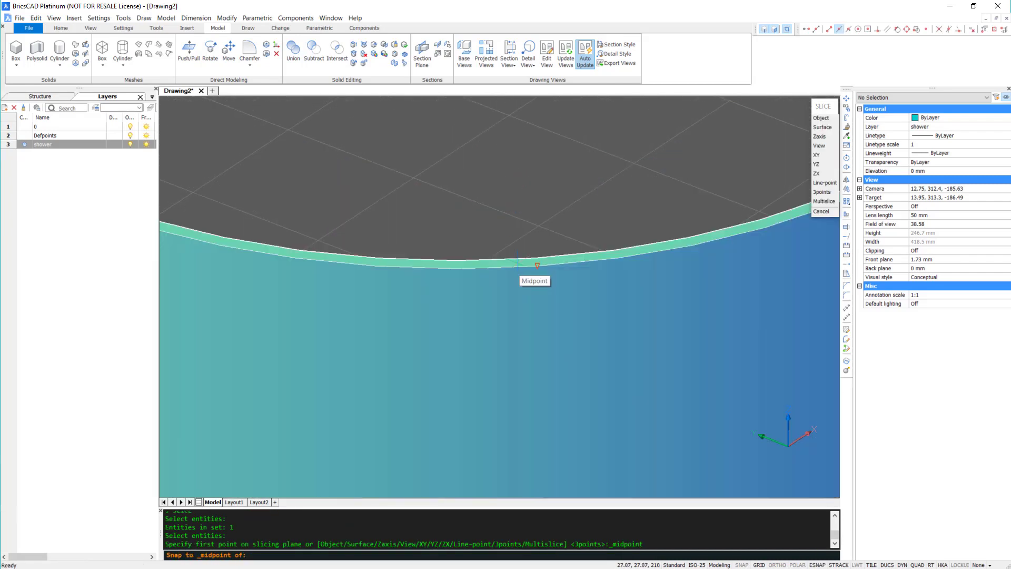
Snap the slicing plane's second point to an endpoint, halving the curved door panel.
{"action": "right_click", "coordinate": [539, 266]}
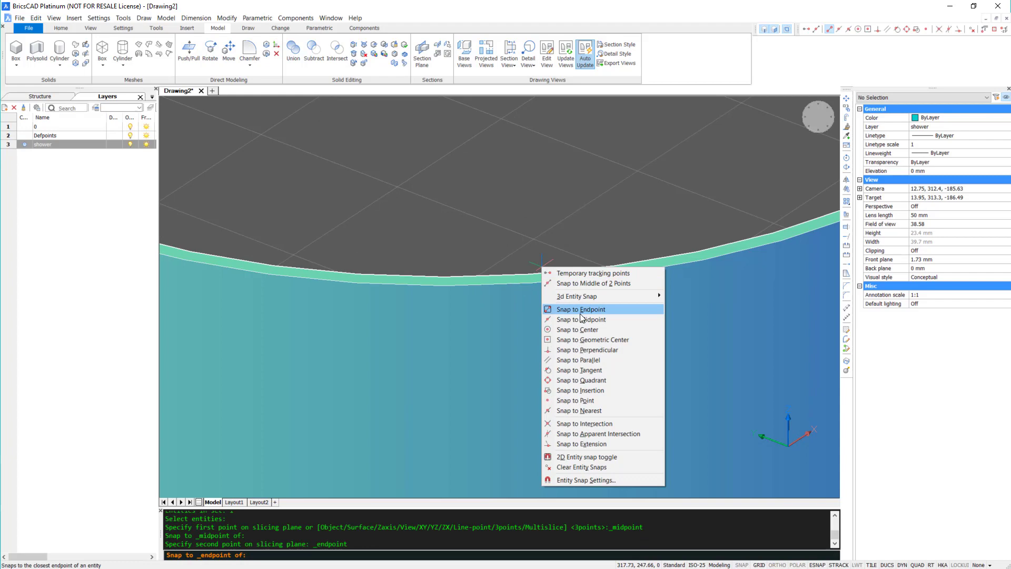
{"action": "left_click", "coordinate": [579, 309]}
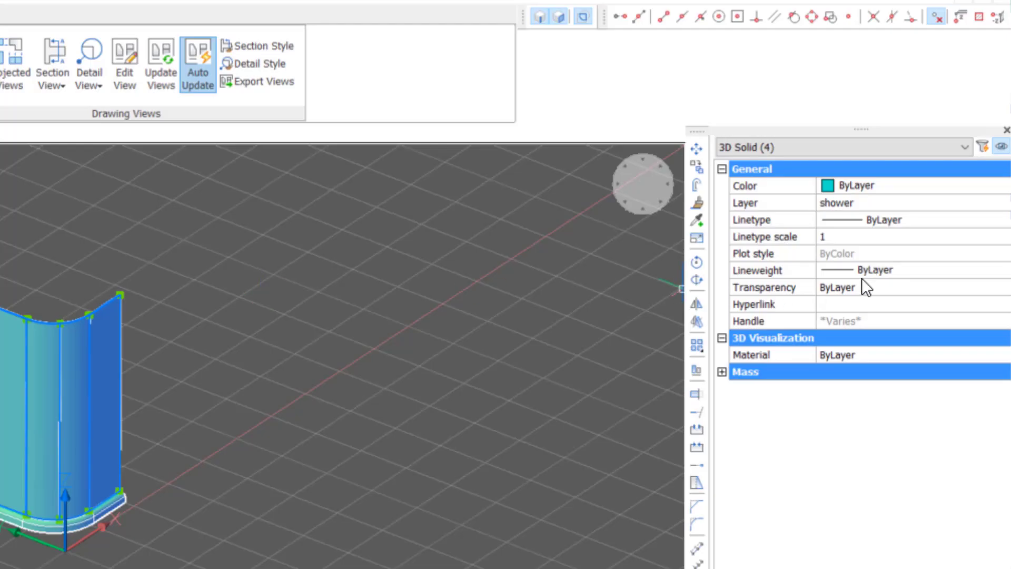
Set the four wall and door solids to a see-through transparency in Properties.
{"action": "left_click", "coordinate": [839, 287]}
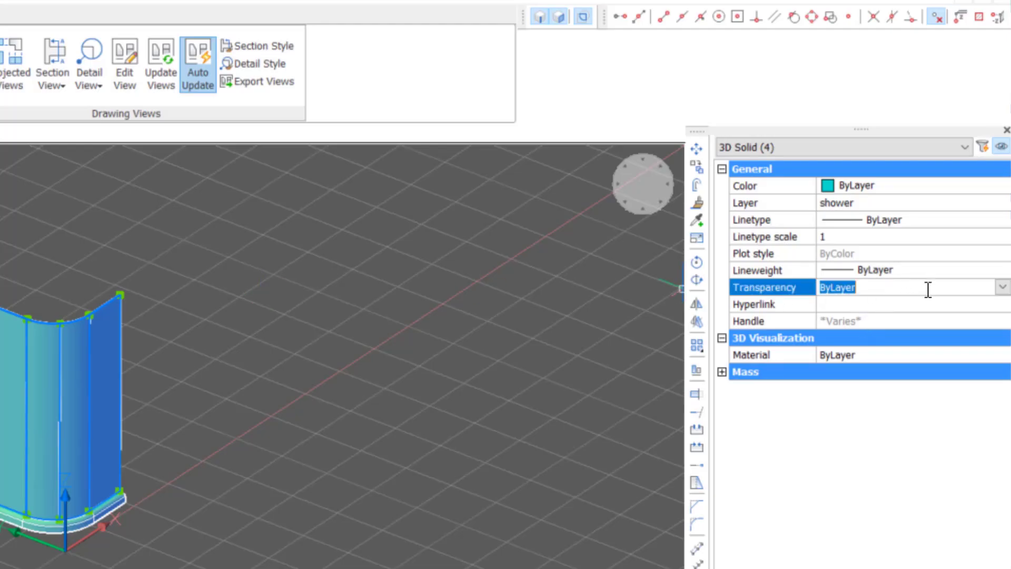
{"action": "left_click", "coordinate": [1002, 287]}
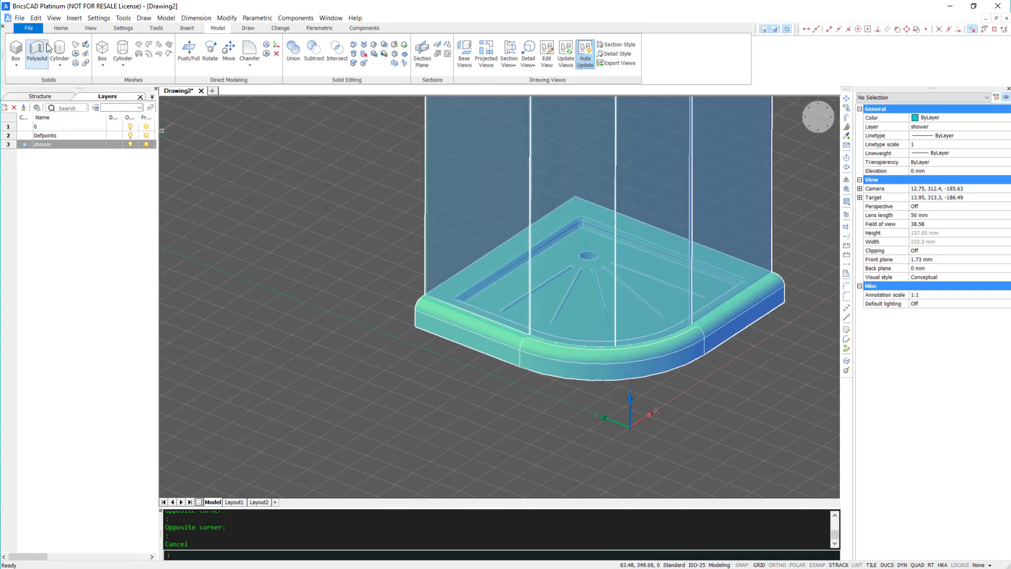
Build the round handle solid and MOVE it onto the glass door panel.
{"action": "left_click", "coordinate": [59, 52]}
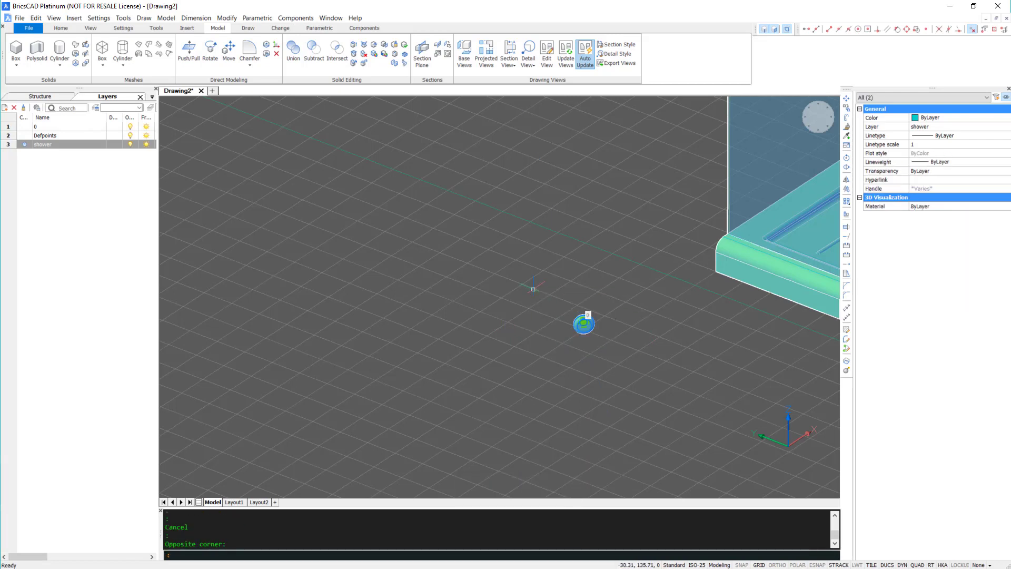
{"action": "type", "text": "MOVE"}
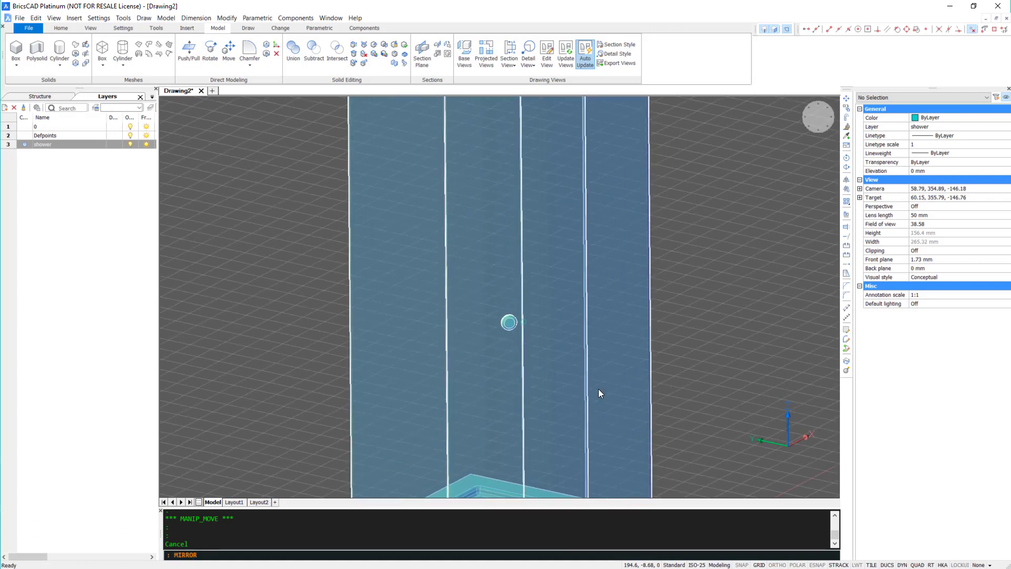
MIRROR the knob across the curved doors, then pick its face for TCONNECT to the panel.
{"action": "right_click", "coordinate": [509, 322]}
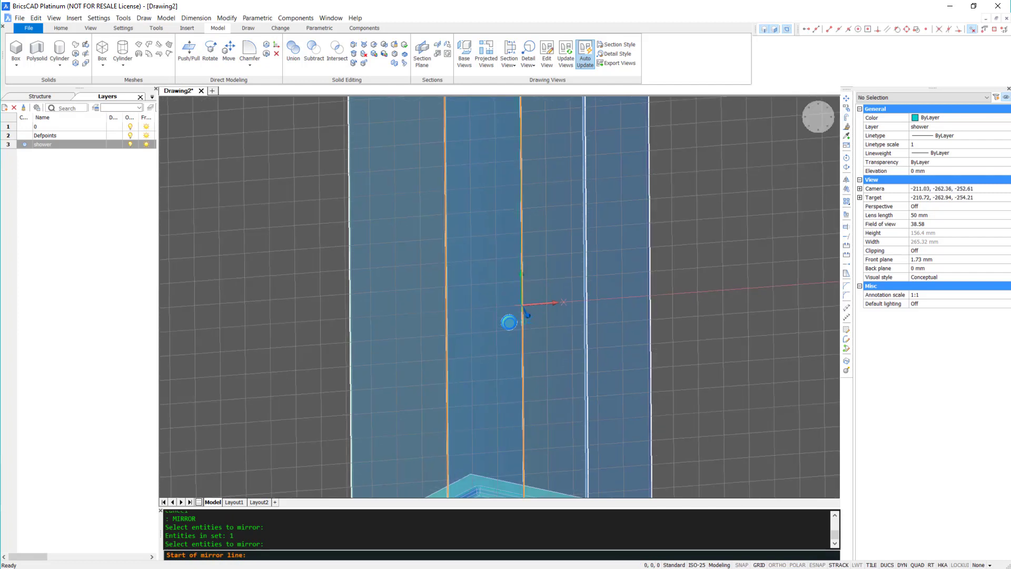
{"action": "left_click", "coordinate": [522, 321]}
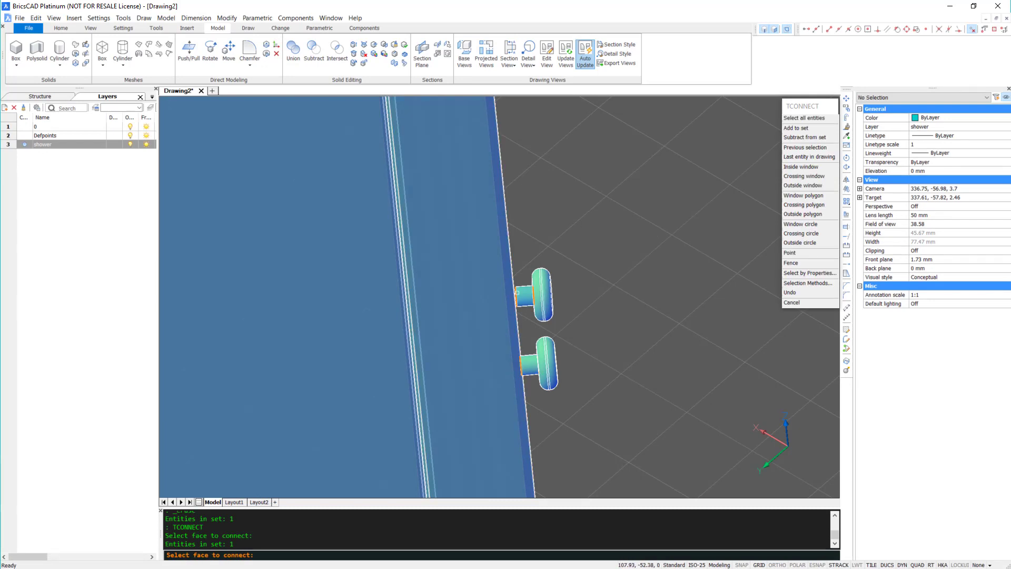
{"action": "left_click", "coordinate": [516, 292]}
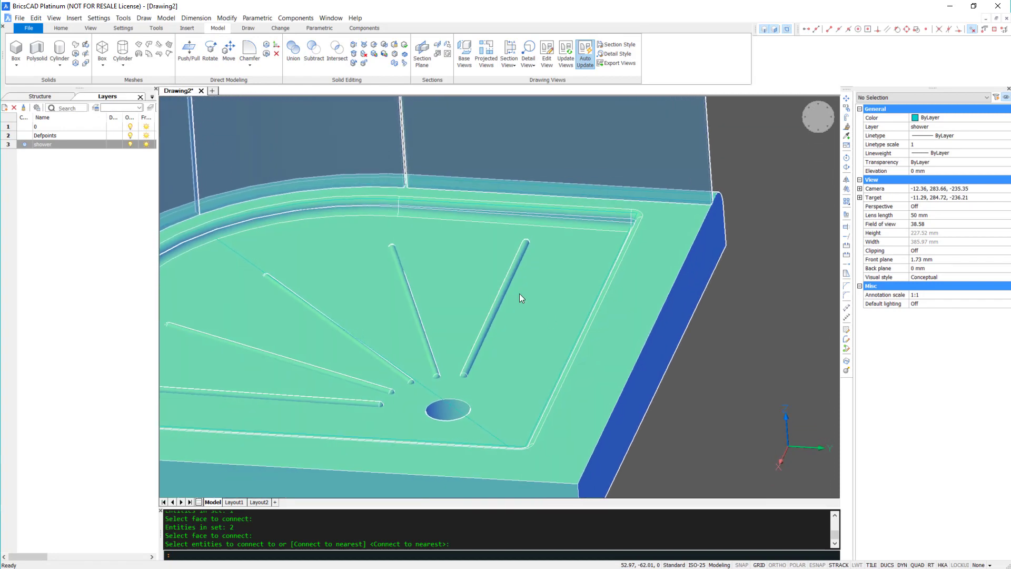
Start a Chamfer on the drain hole's edge in the tray floor.
{"action": "left_click", "coordinate": [259, 59]}
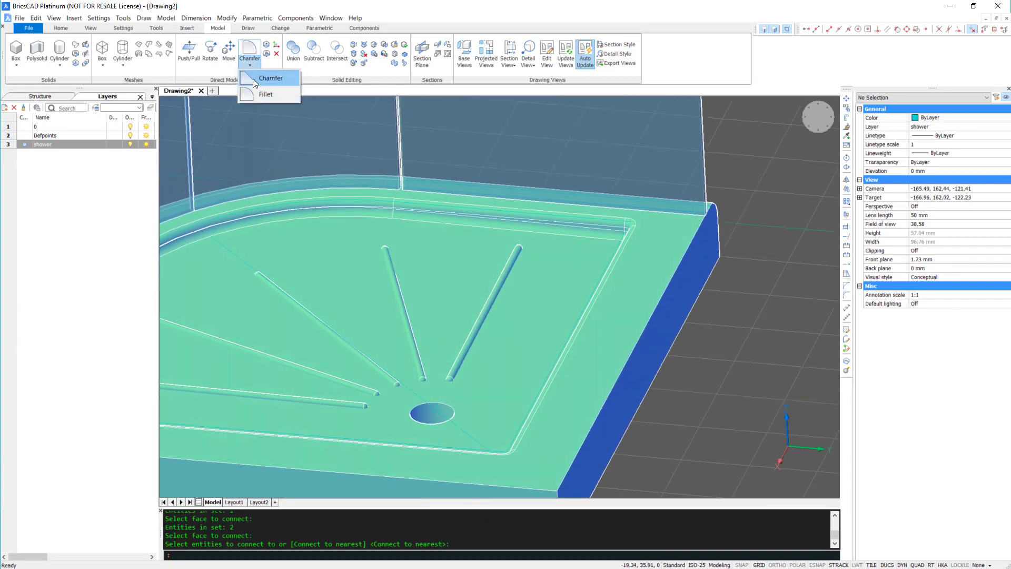
{"action": "left_click", "coordinate": [271, 78]}
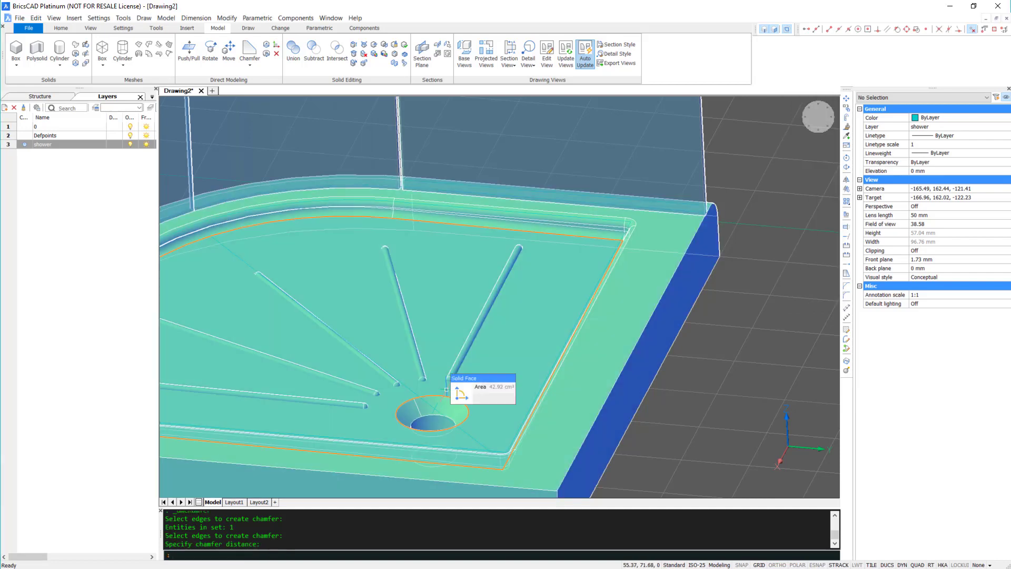
{"action": "scroll", "scroll_direction": "down", "scroll_amount": 3}
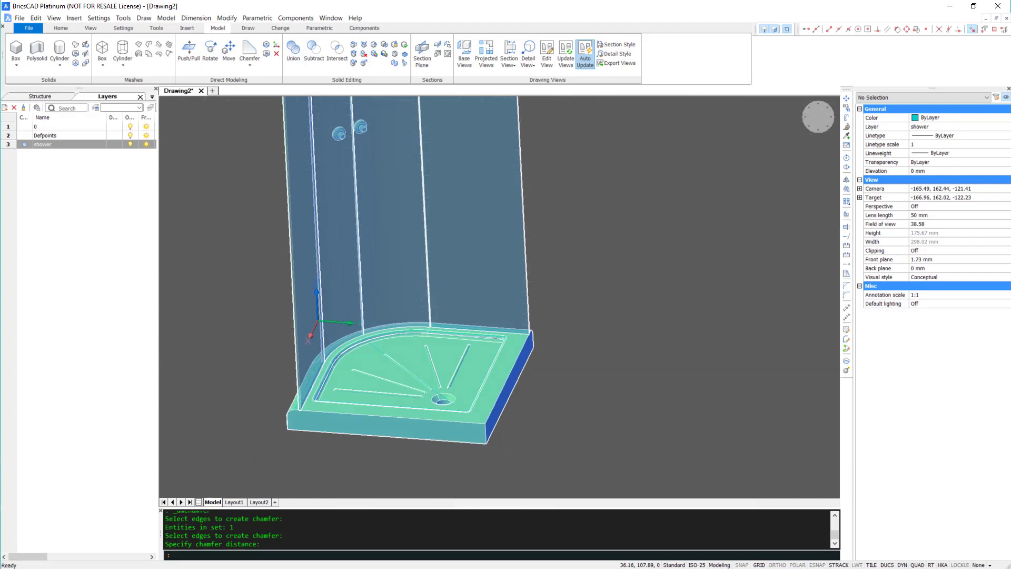